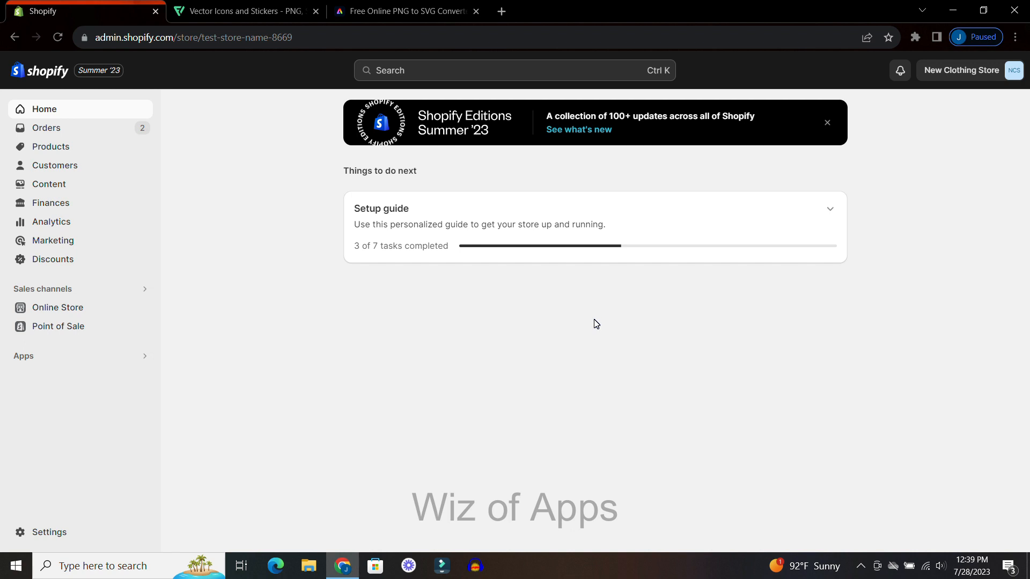
{"action": "mouse_move", "coordinate": [152, 62]}
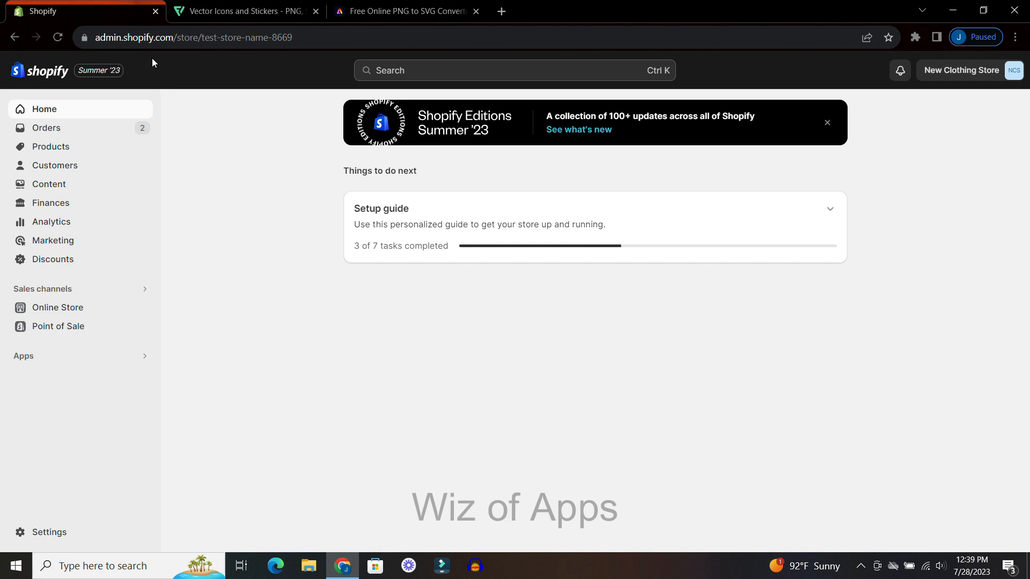
{"action": "mouse_move", "coordinate": [96, 65]}
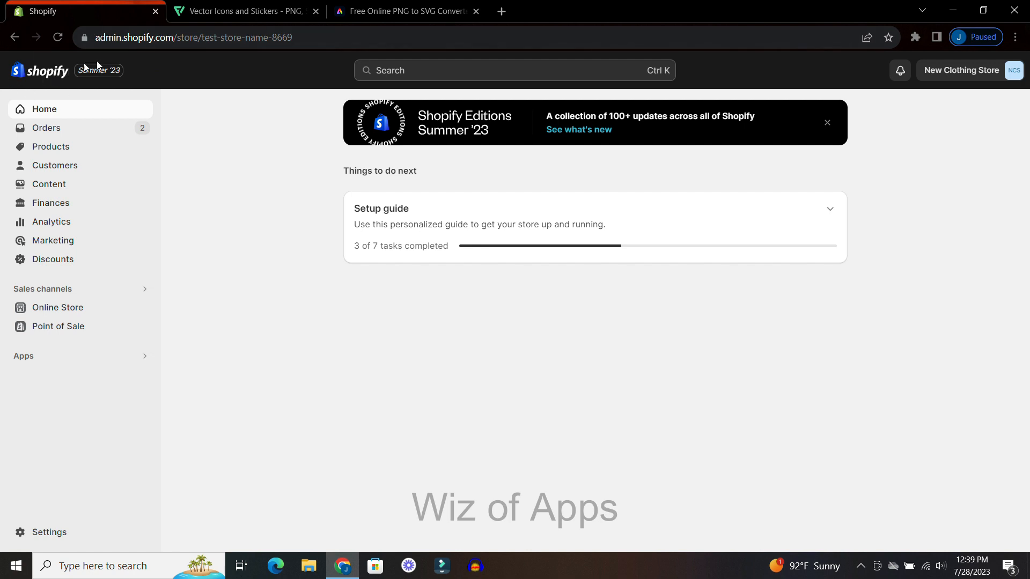
{"action": "mouse_move", "coordinate": [96, 125]}
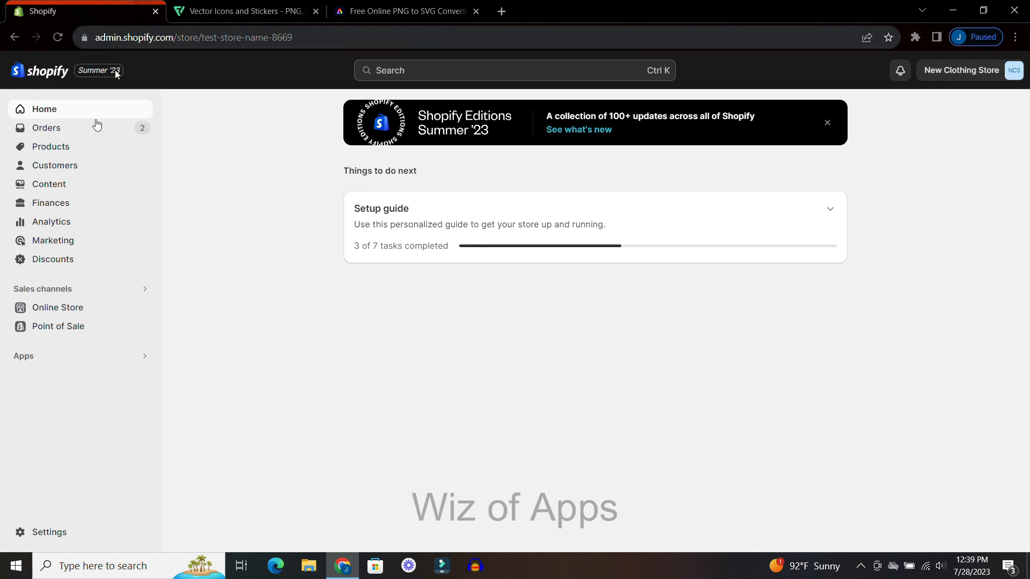
From Online Store > Themes, duplicate the Dawn theme as a backup copy
{"action": "left_click", "coordinate": [58, 307]}
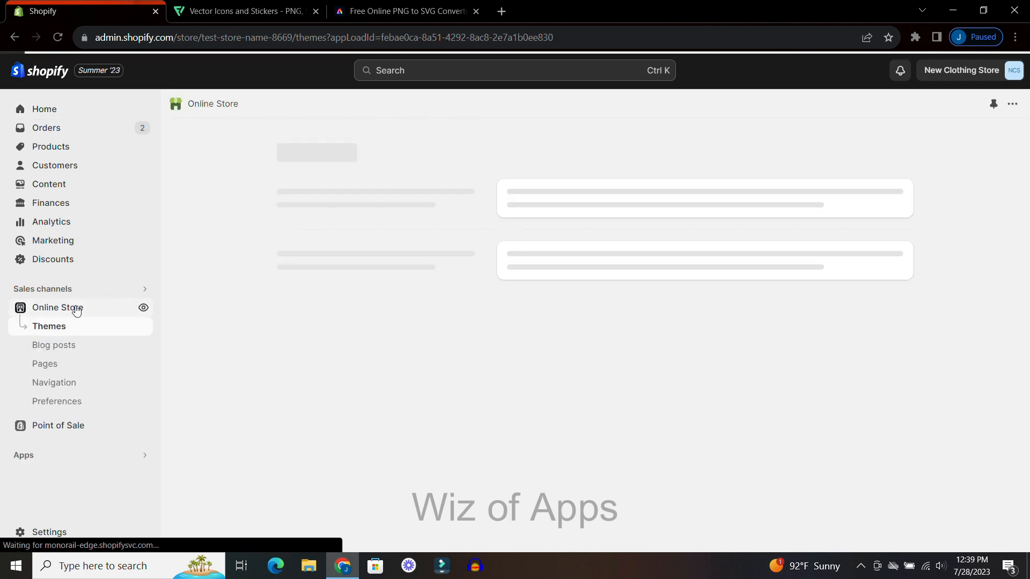
{"action": "mouse_move", "coordinate": [96, 333]}
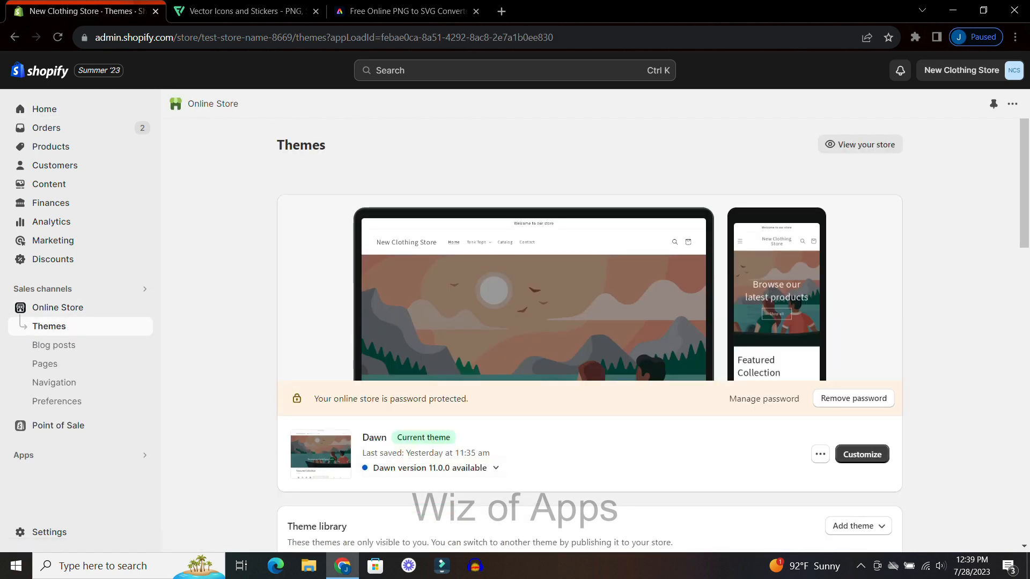
{"action": "scroll", "scroll_direction": "down", "scroll_amount": 3}
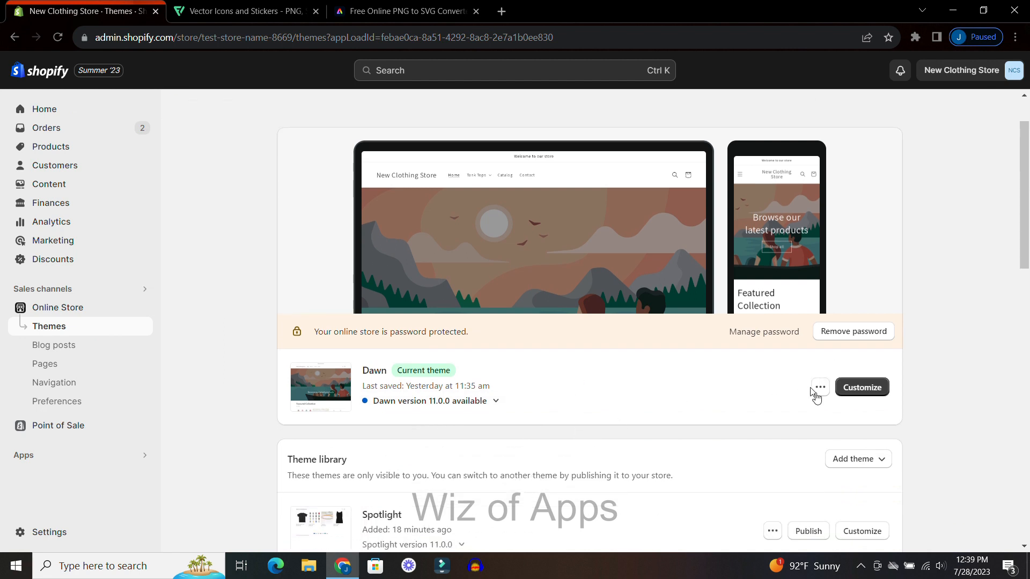
{"action": "left_click", "coordinate": [819, 386]}
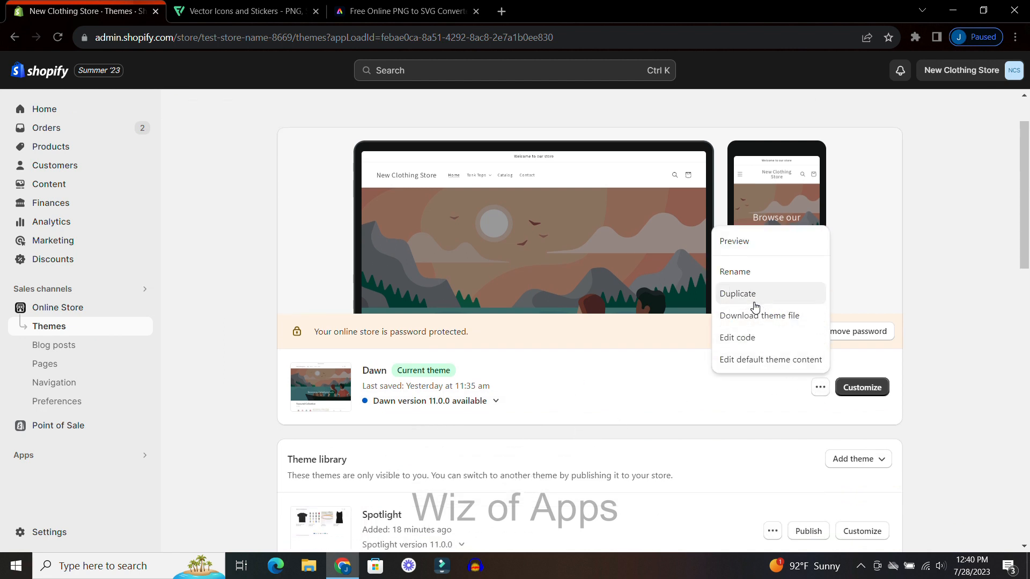
{"action": "mouse_move", "coordinate": [775, 297]}
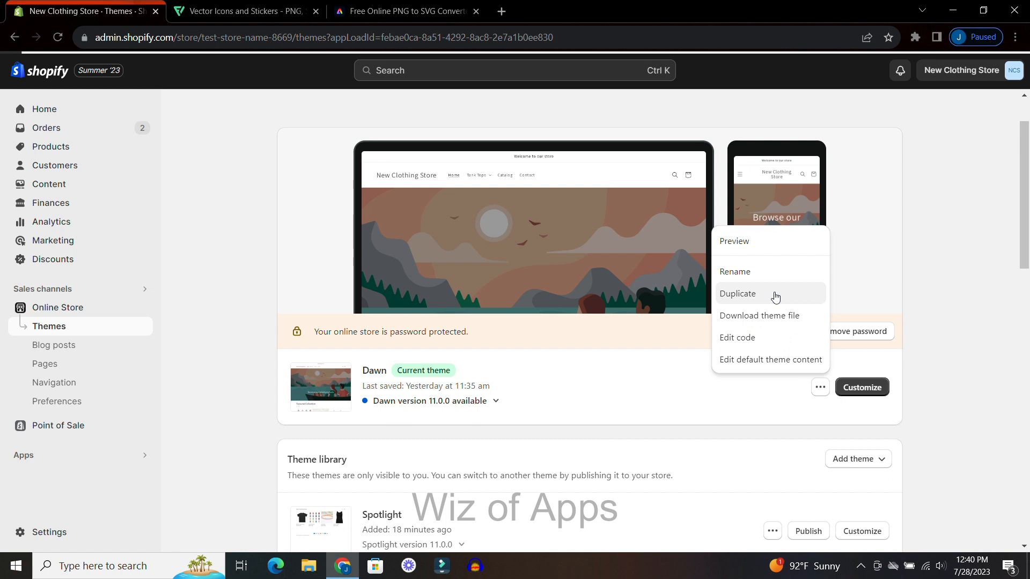
{"action": "left_click", "coordinate": [737, 294]}
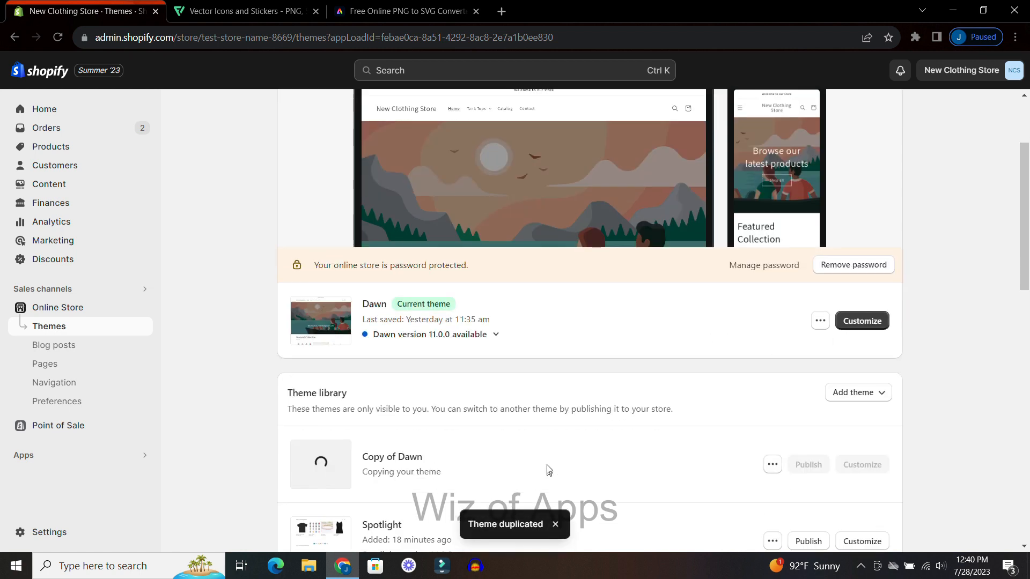
{"action": "mouse_move", "coordinate": [465, 458]}
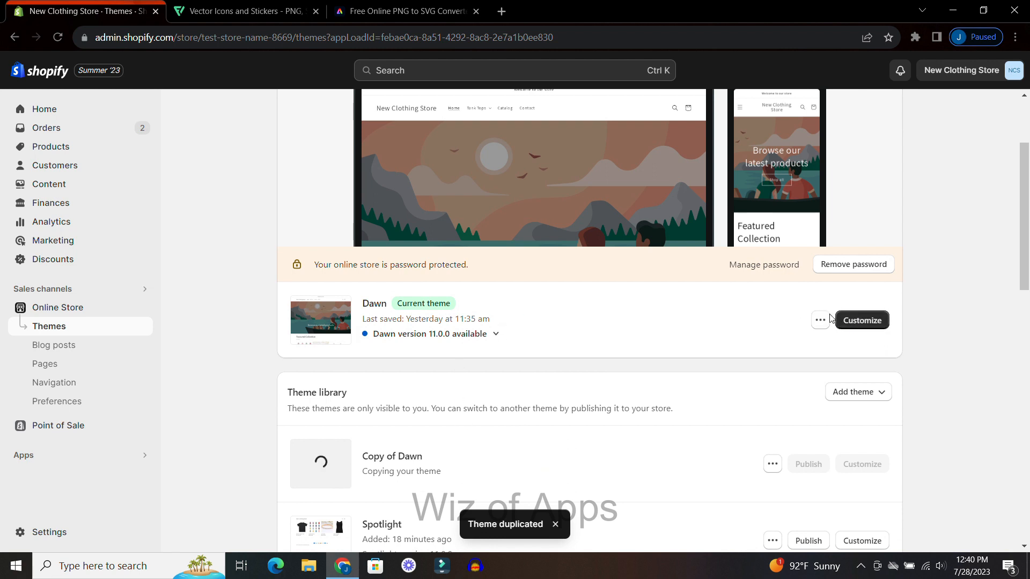
Open Dawn's code editor and load icon-cart.liquid from the Snippets folder
{"action": "left_click", "coordinate": [820, 319]}
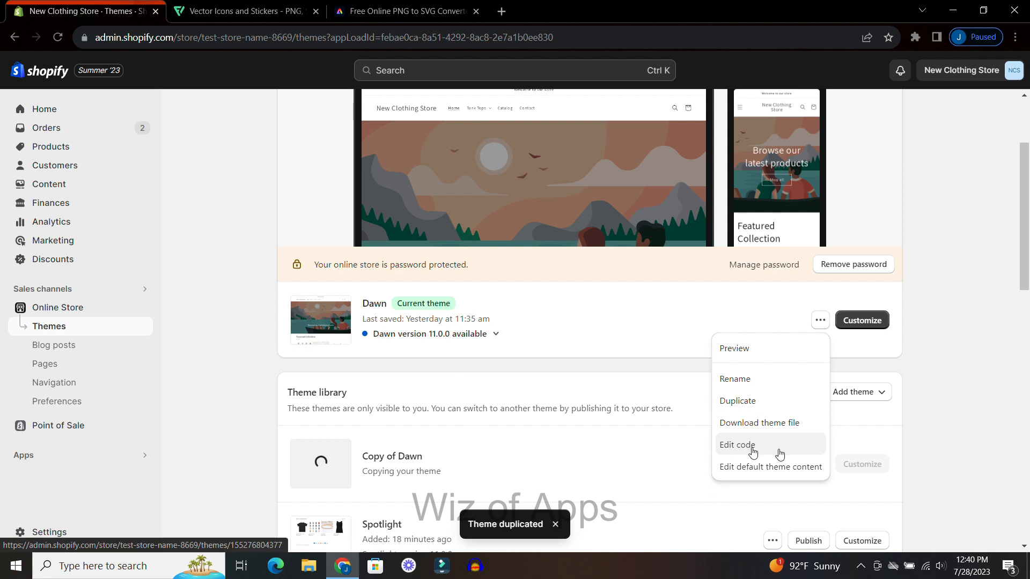
{"action": "left_click", "coordinate": [737, 445]}
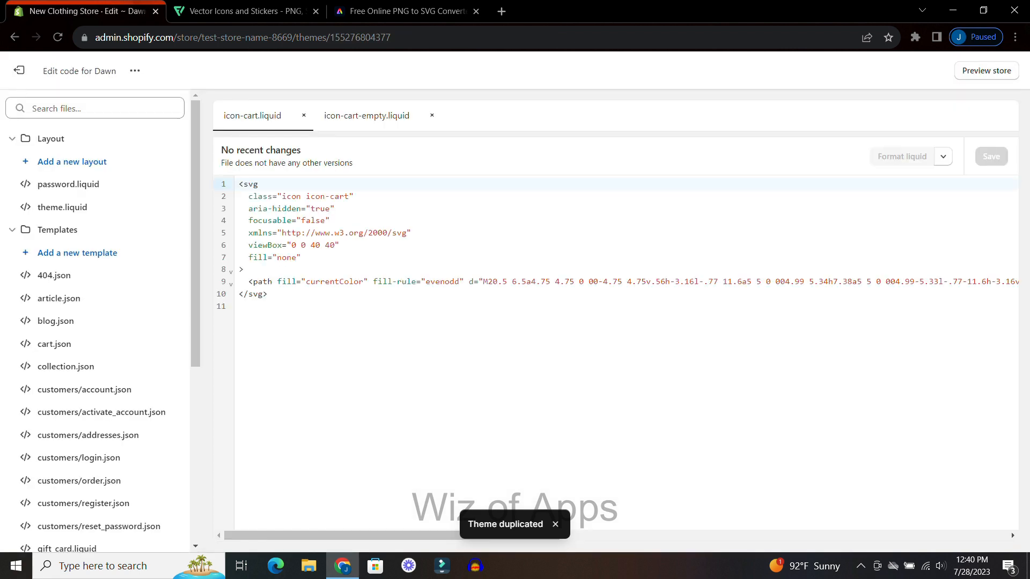
{"action": "mouse_move", "coordinate": [134, 301]}
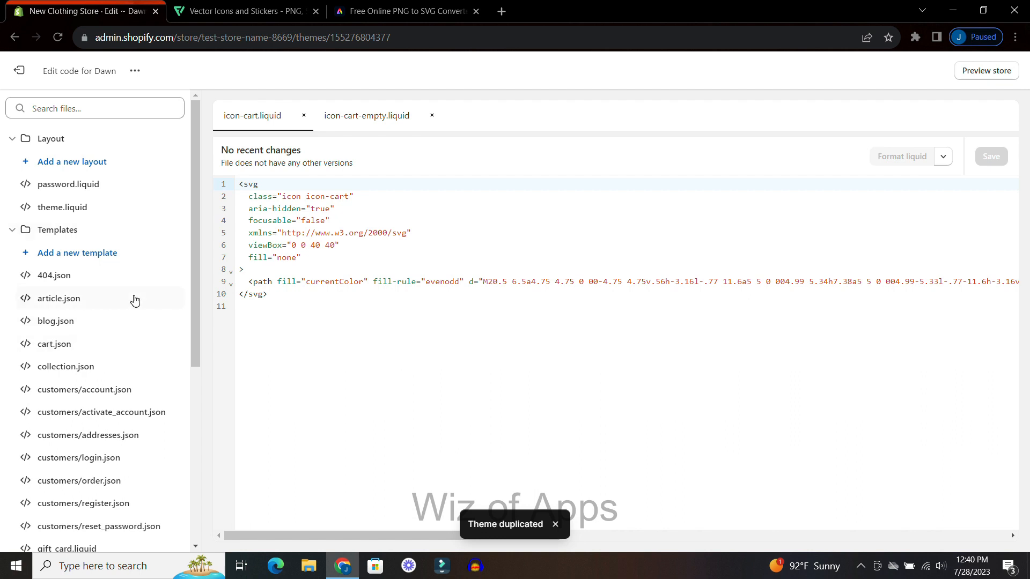
{"action": "scroll", "scroll_direction": "down", "scroll_amount": 3}
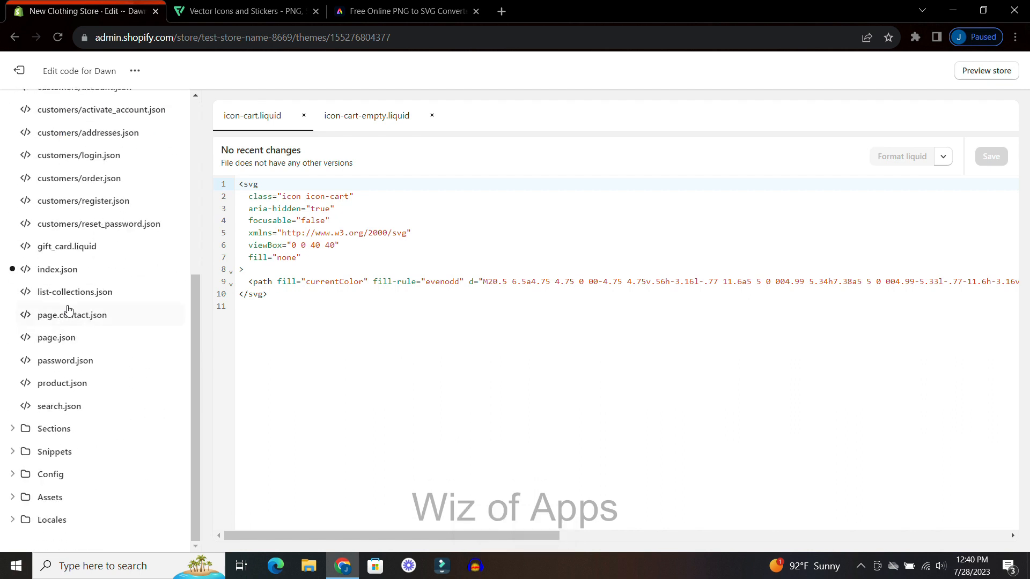
{"action": "left_click", "coordinate": [55, 451]}
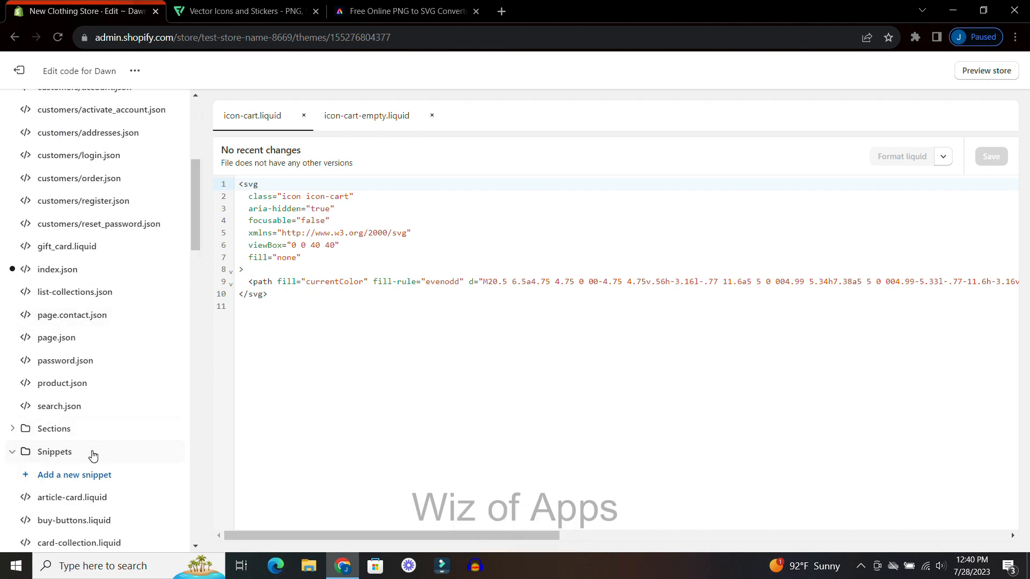
{"action": "scroll", "scroll_direction": "down", "scroll_amount": 3}
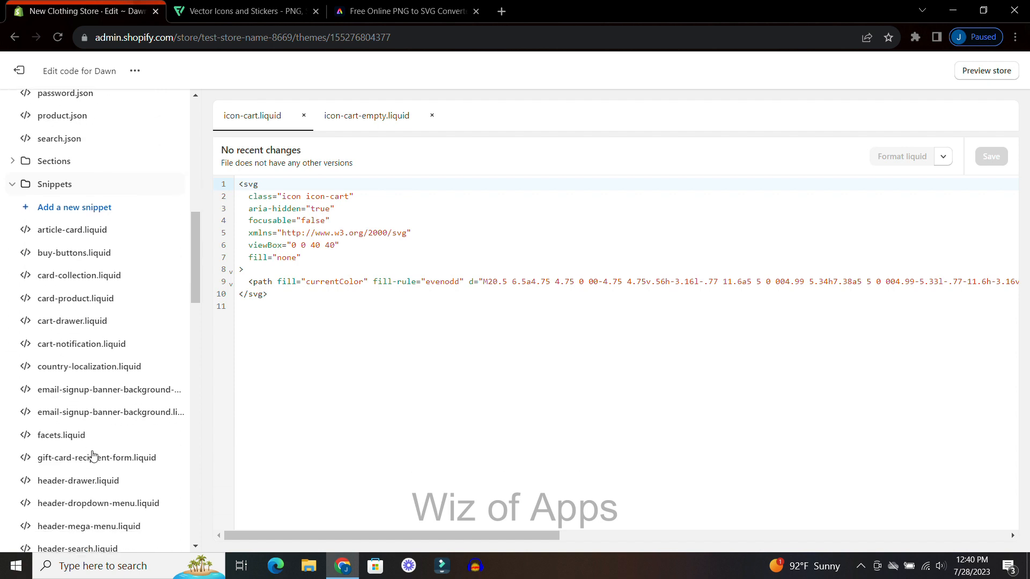
{"action": "scroll", "scroll_direction": "down", "scroll_amount": 3}
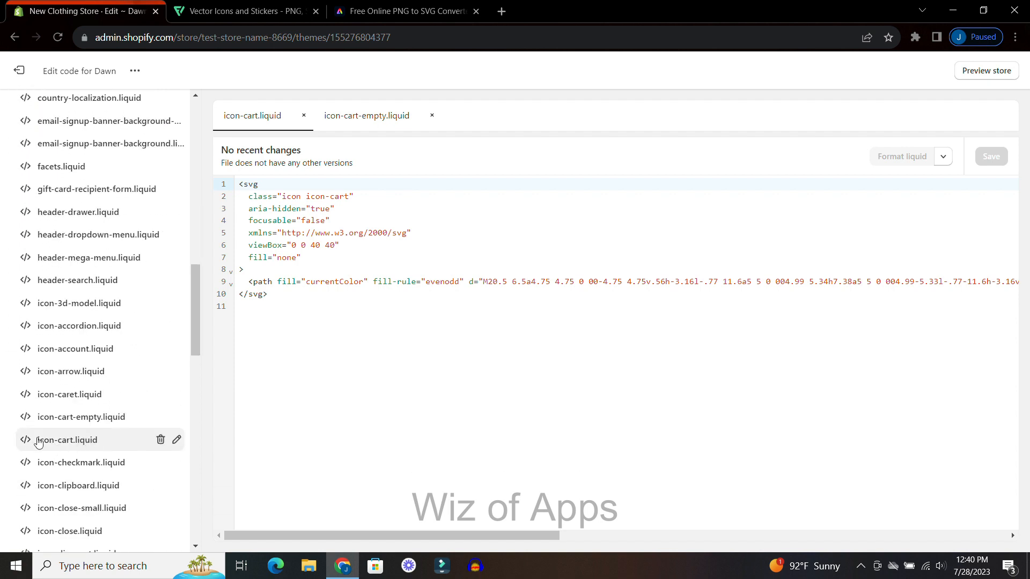
{"action": "mouse_move", "coordinate": [64, 444]}
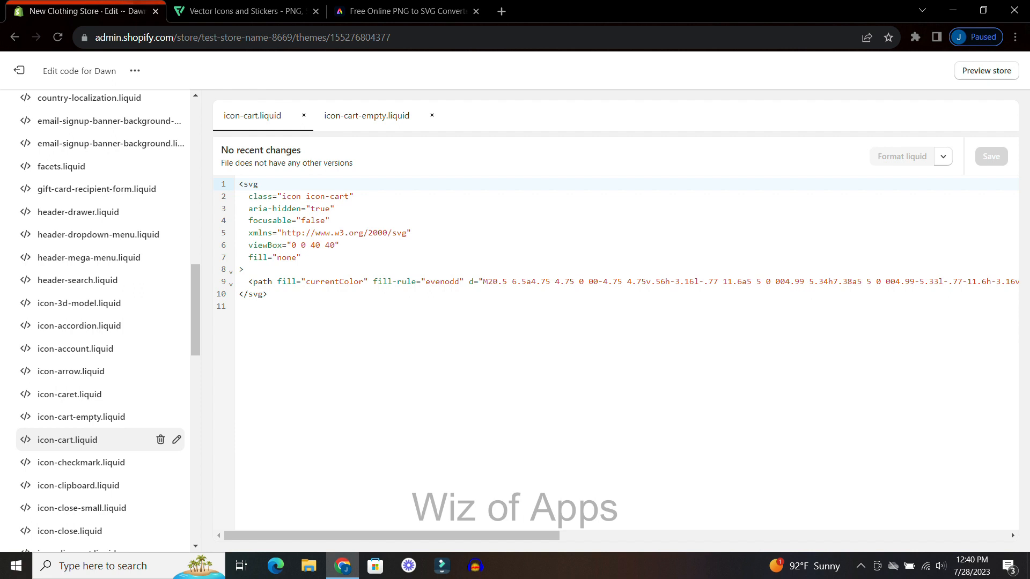
{"action": "left_click", "coordinate": [244, 11]}
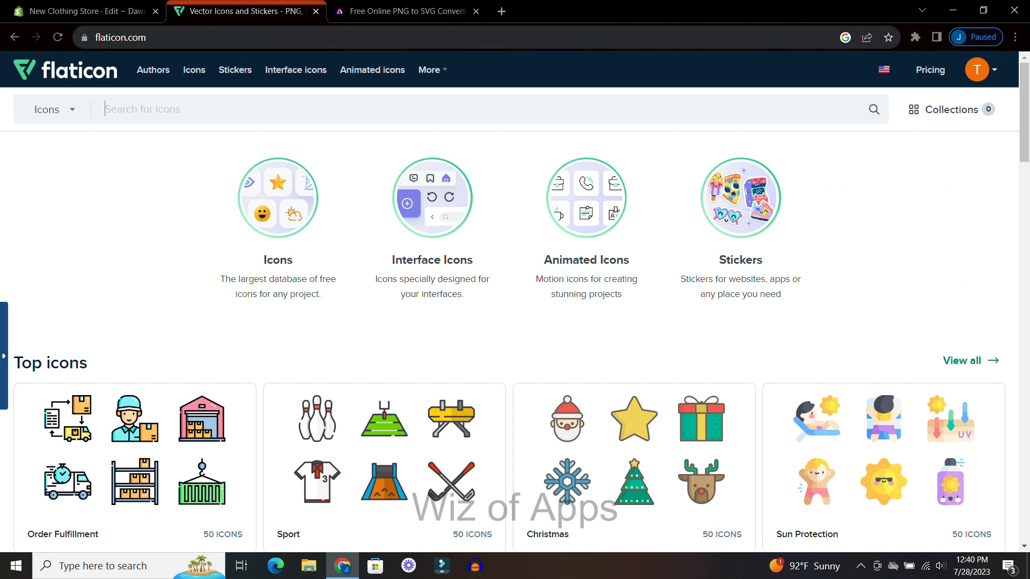
Search Flaticon for 'shopping c' and download the first cart icon as a free PNG
{"action": "type", "text": "s"}
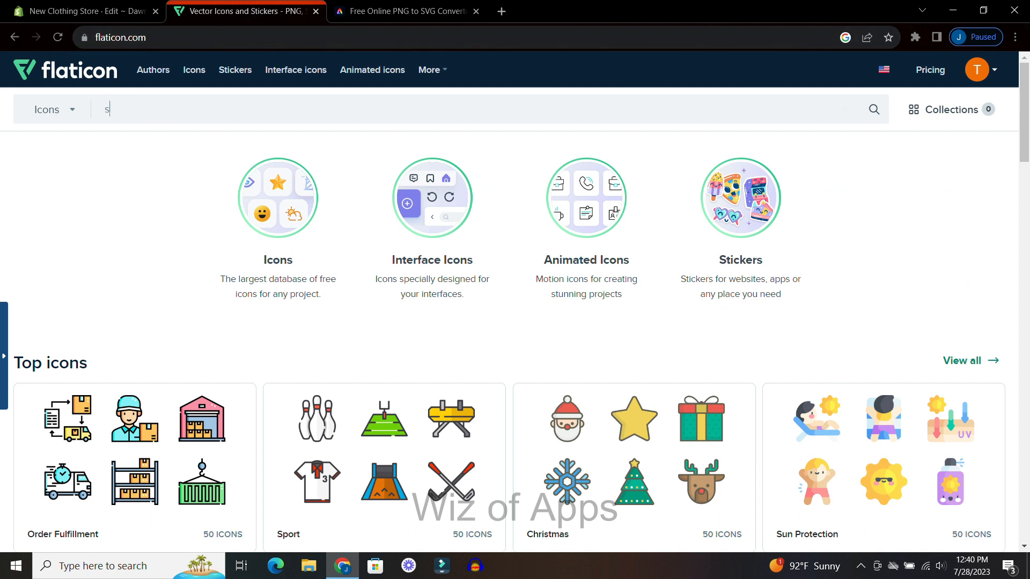
{"action": "type", "text": "shopping cart"}
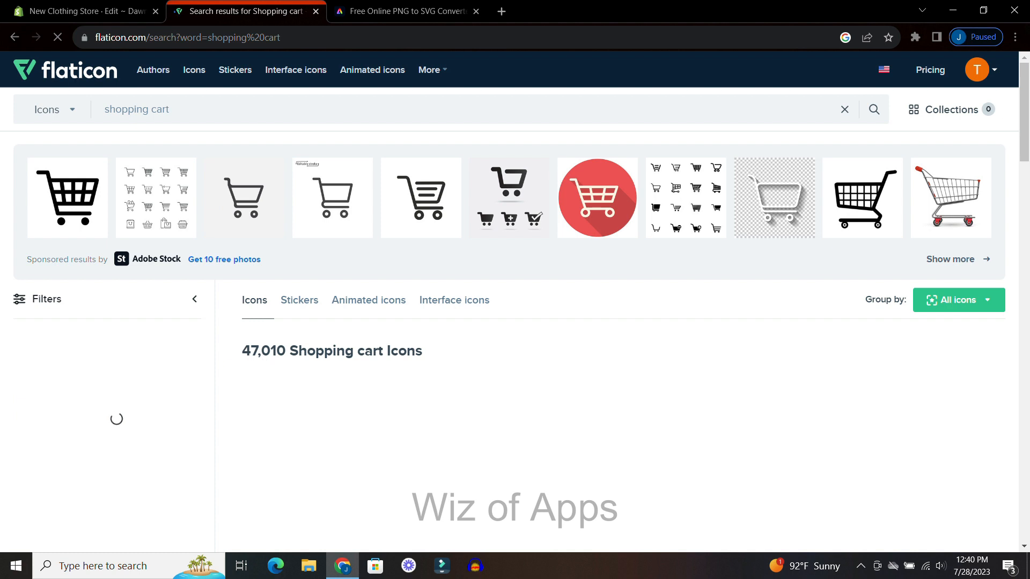
{"action": "scroll", "scroll_direction": "down", "scroll_amount": 3}
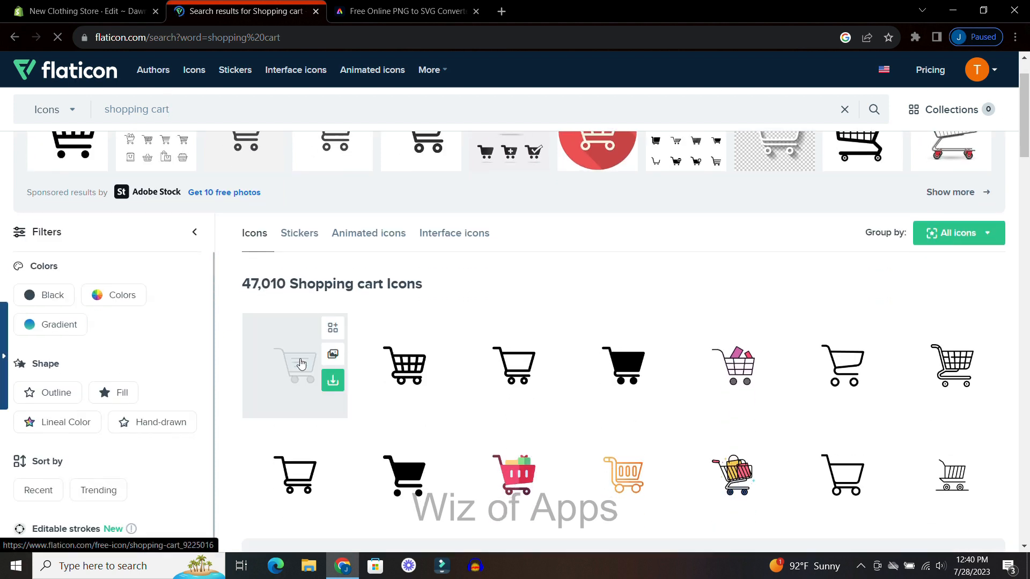
{"action": "scroll", "scroll_direction": "down", "scroll_amount": 3}
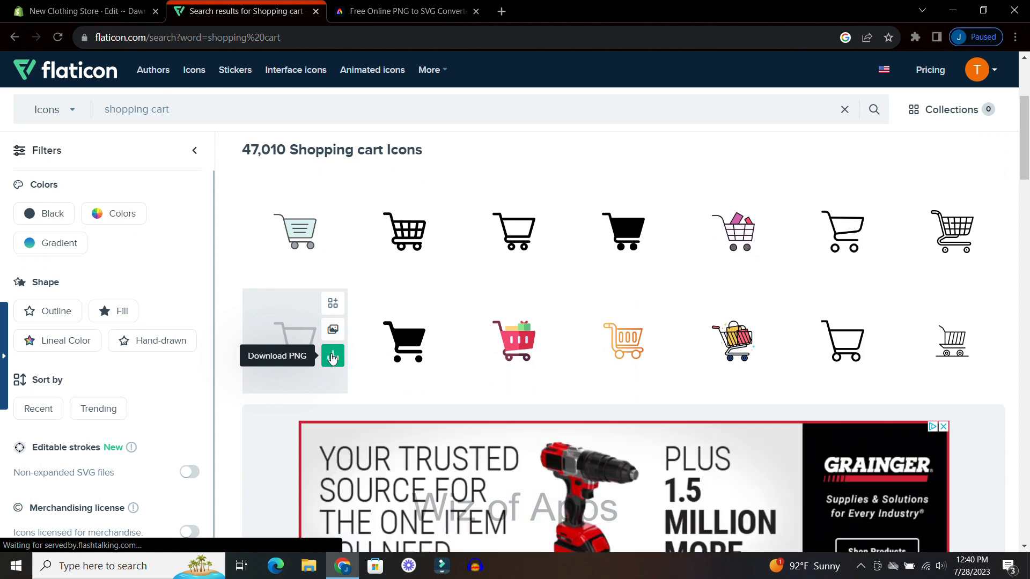
{"action": "left_click", "coordinate": [332, 355]}
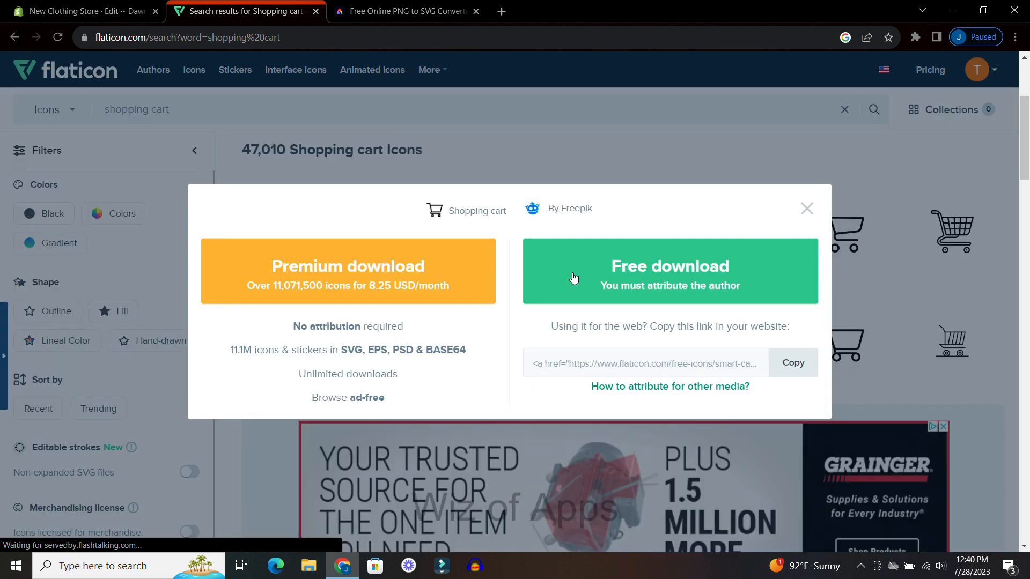
{"action": "left_click", "coordinate": [669, 271]}
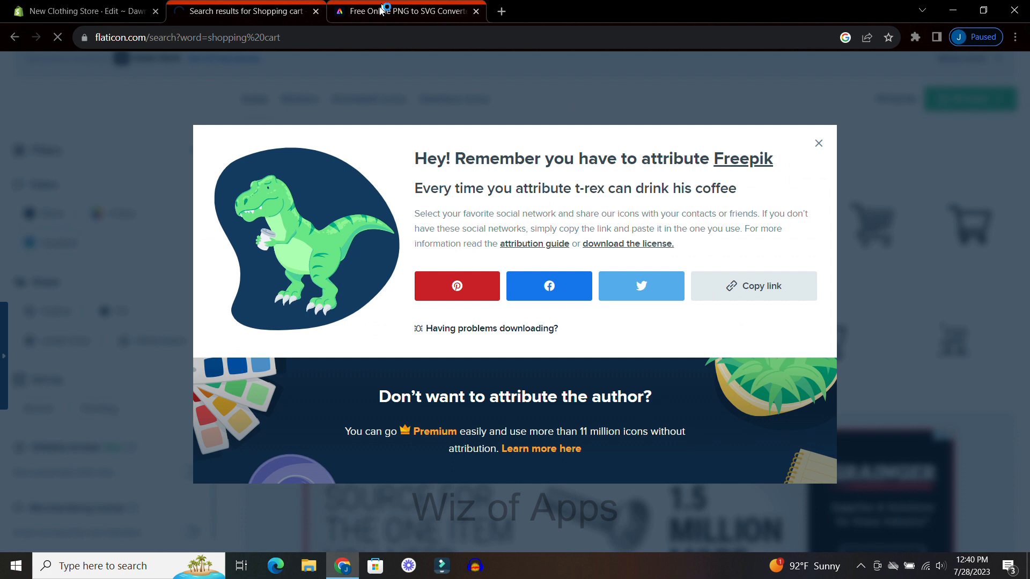
{"action": "left_click", "coordinate": [406, 11]}
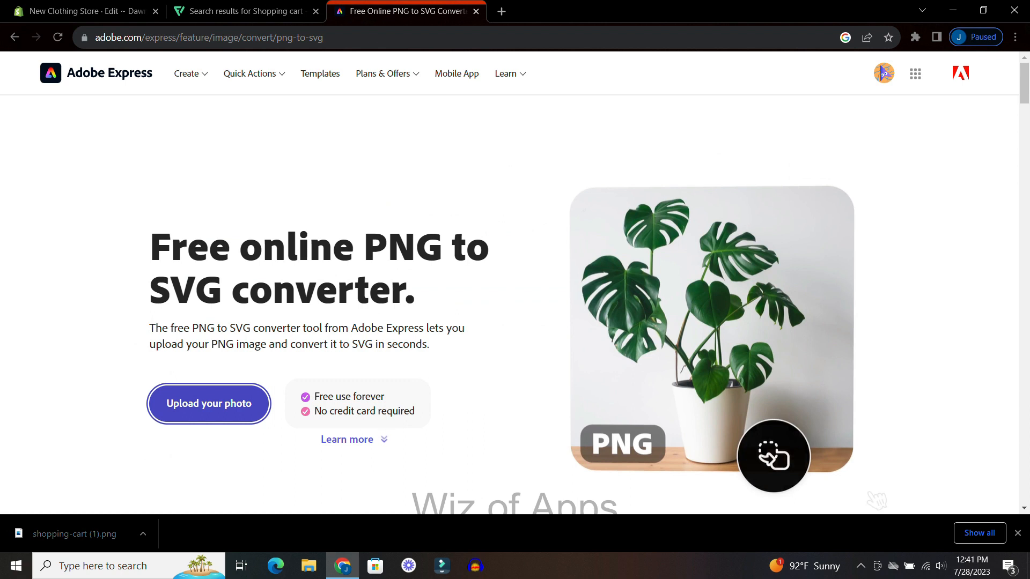
Upload the cart PNG to Adobe Express's converter and download the resulting SVG
{"action": "left_click", "coordinate": [207, 404]}
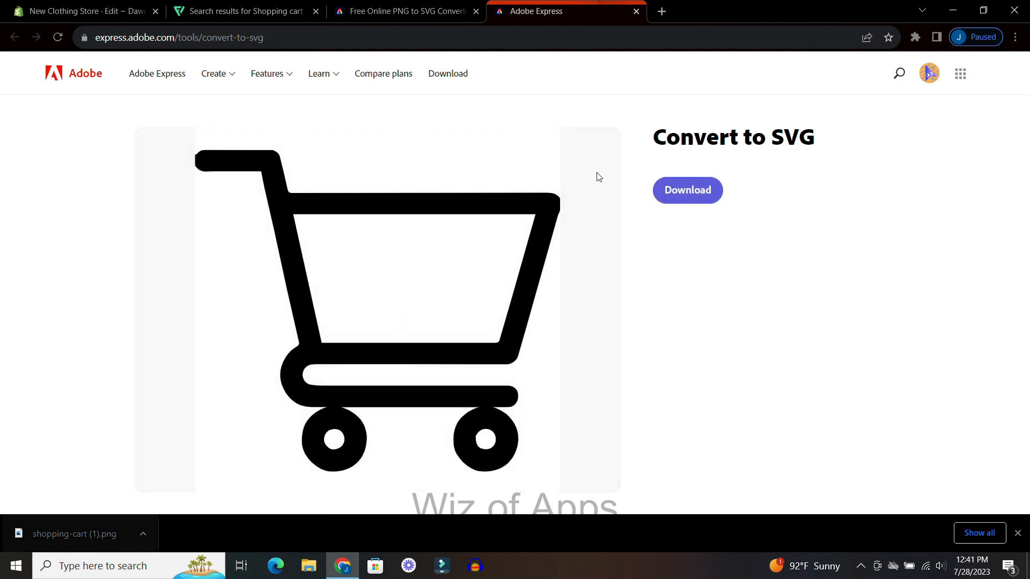
{"action": "left_click", "coordinate": [687, 190]}
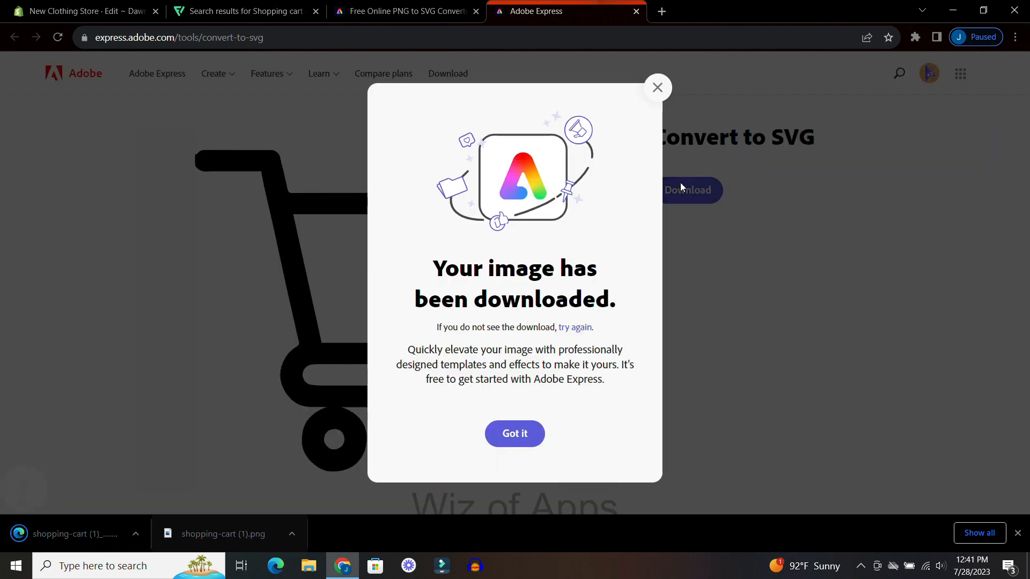
{"action": "left_click", "coordinate": [514, 433]}
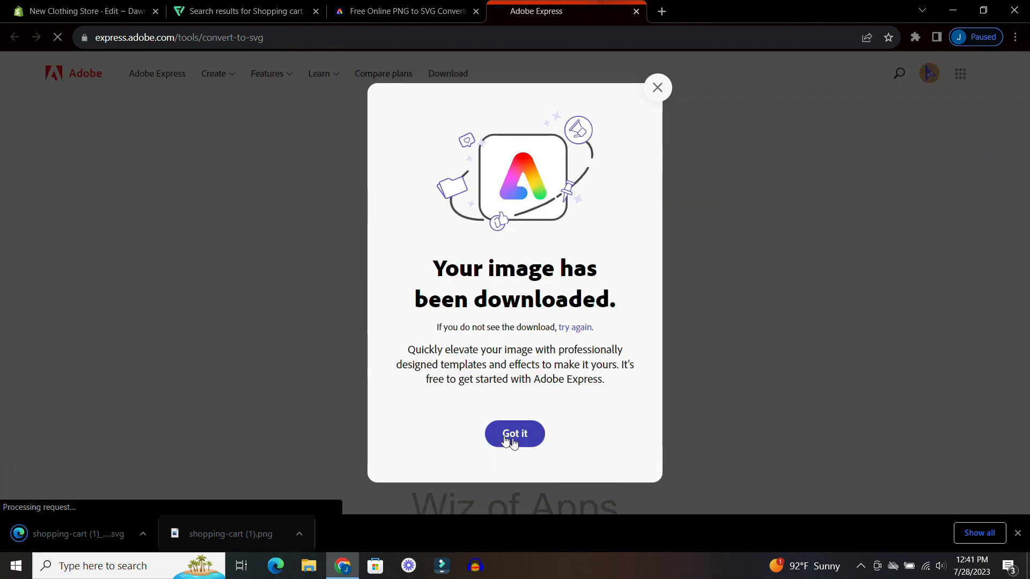
{"action": "left_click", "coordinate": [515, 434]}
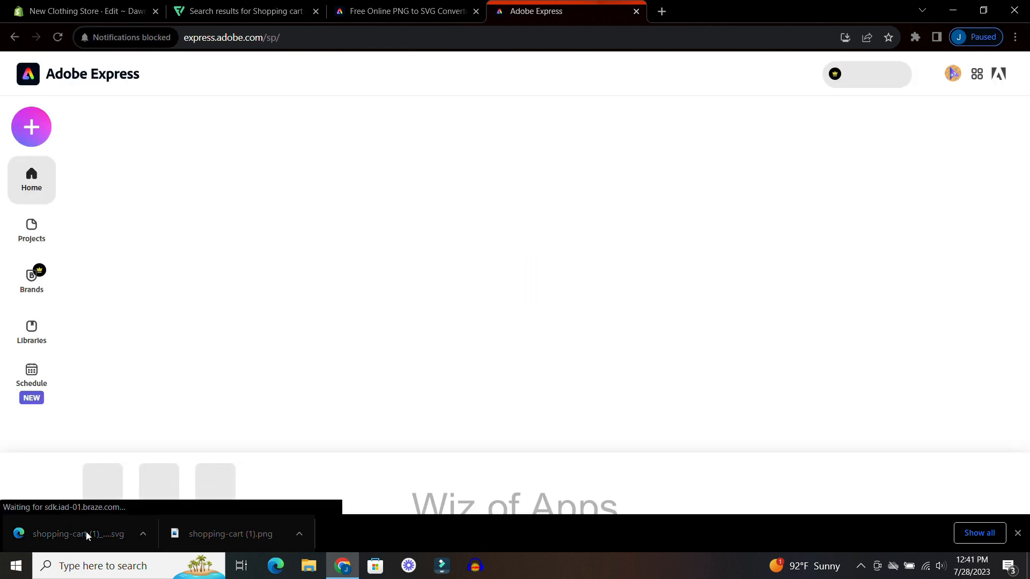
Open the downloaded cart SVG, view its page source, and copy the code
{"action": "left_click", "coordinate": [72, 533]}
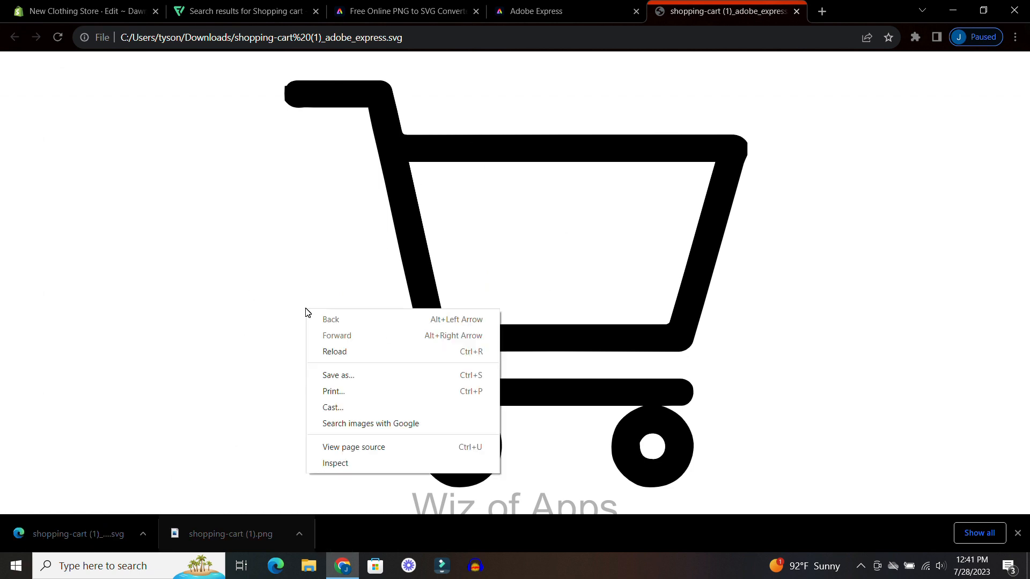
{"action": "mouse_move", "coordinate": [353, 446]}
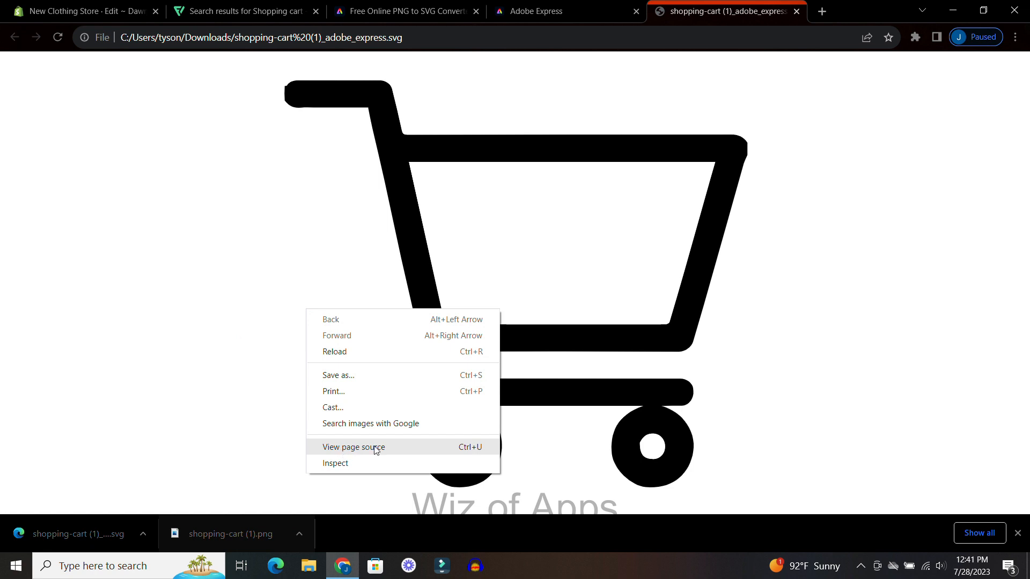
{"action": "left_click", "coordinate": [353, 447]}
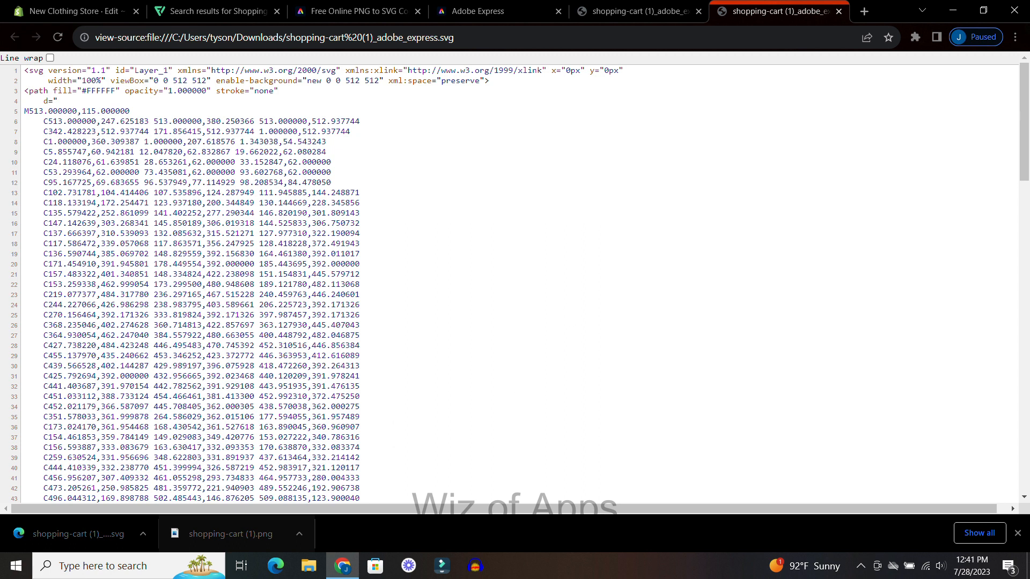
{"action": "scroll", "scroll_direction": "down", "scroll_amount": 3}
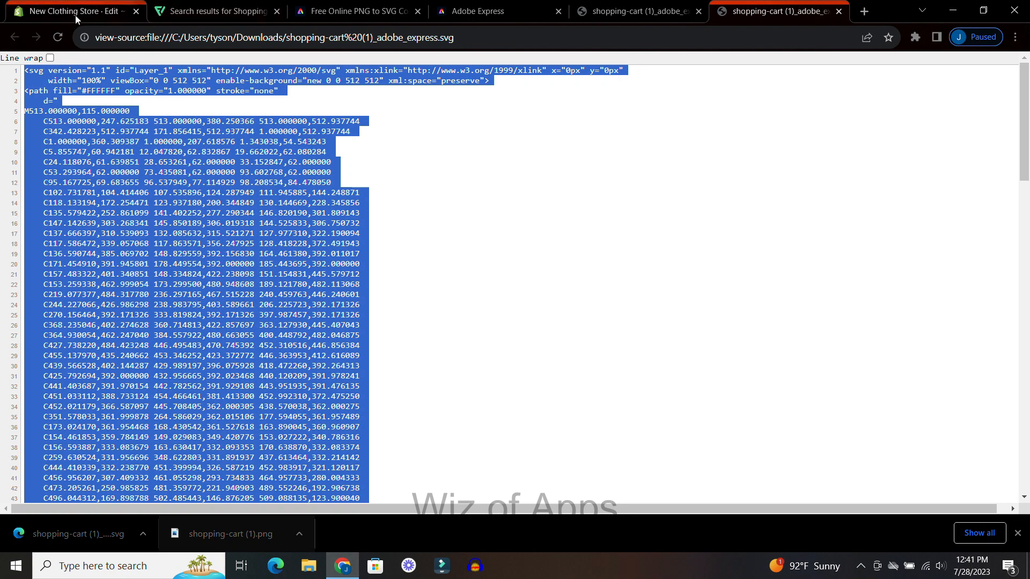
{"action": "left_click", "coordinate": [72, 11]}
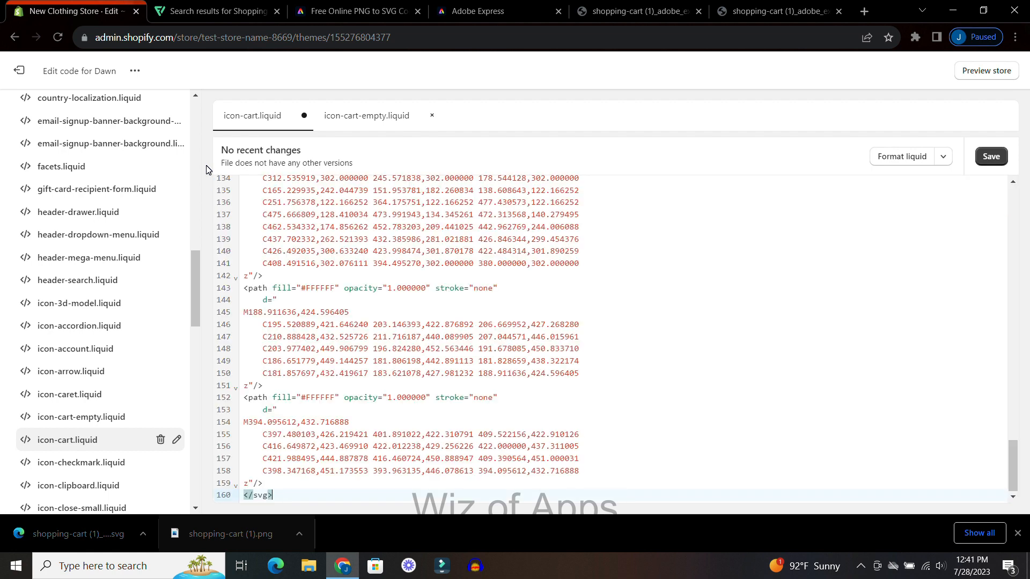
{"action": "mouse_move", "coordinate": [320, 85]}
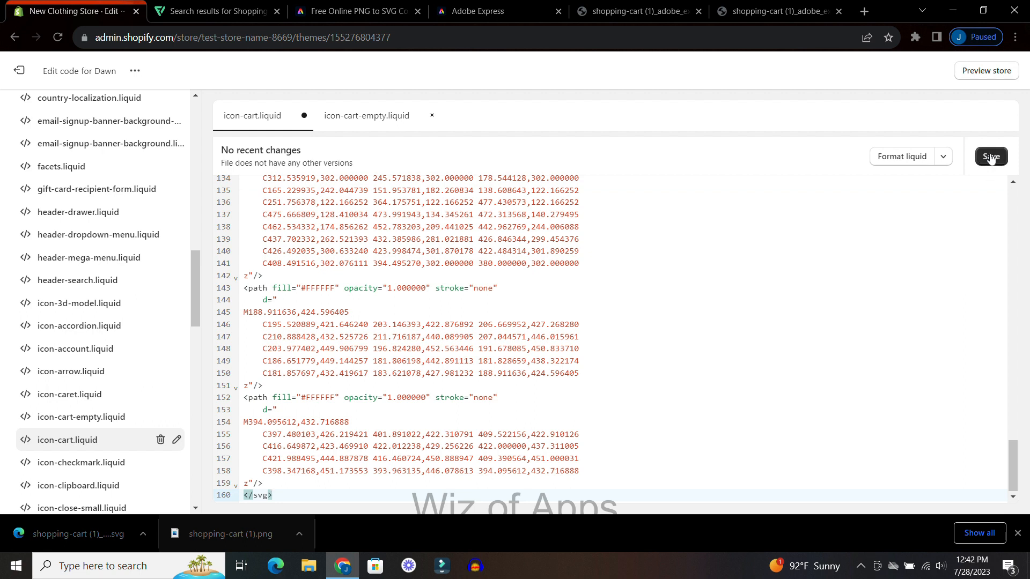
Save icon-cart.liquid with the pasted cart SVG code and exit the editor
{"action": "left_click", "coordinate": [991, 156]}
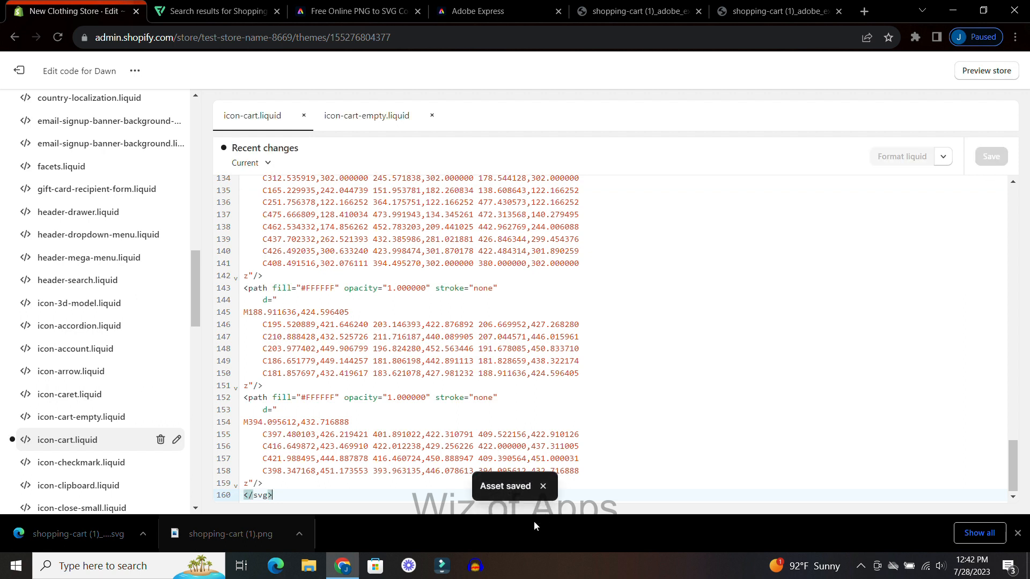
{"action": "mouse_move", "coordinate": [18, 70]}
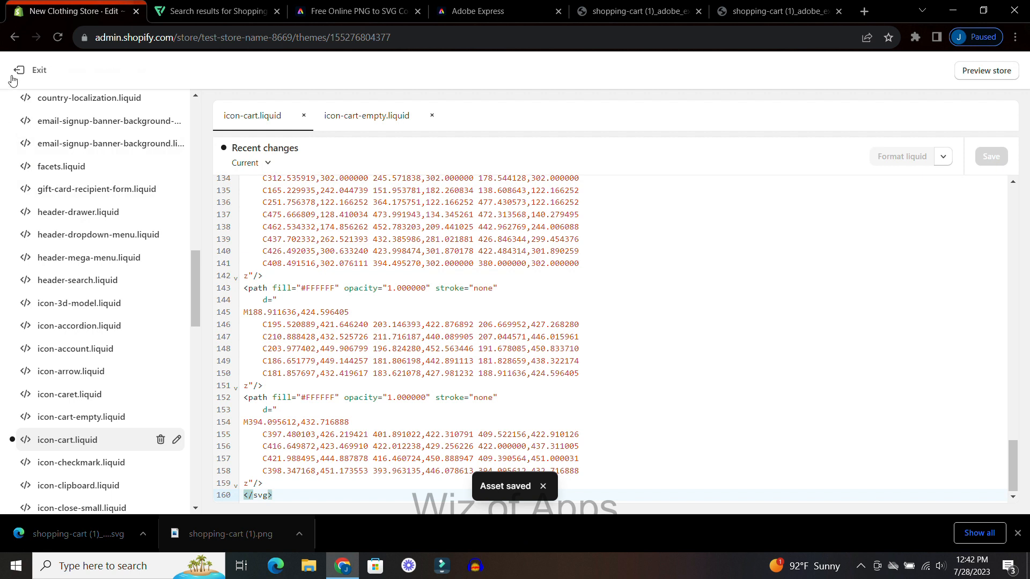
{"action": "left_click", "coordinate": [32, 71]}
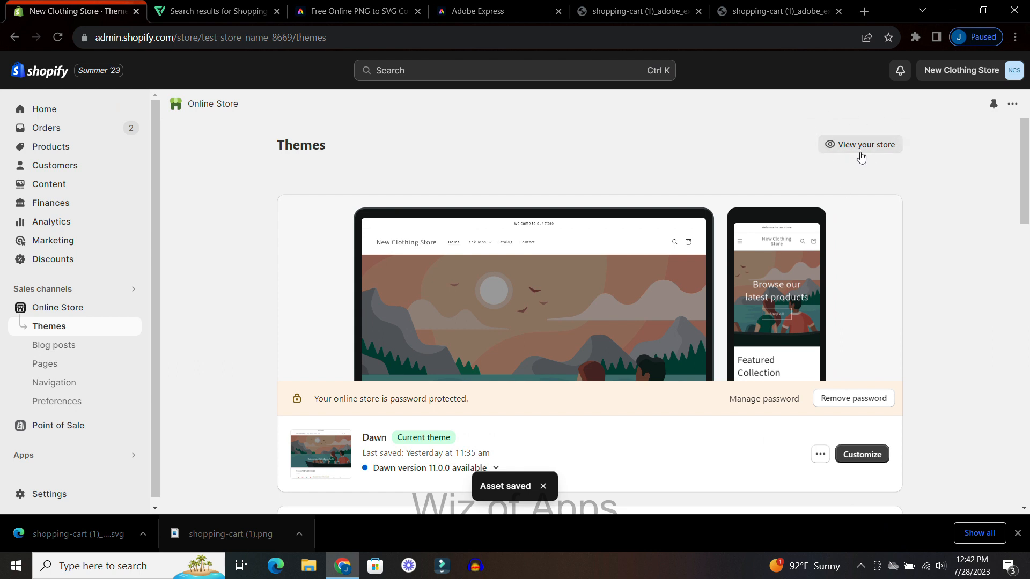
View the live storefront to see the new cart icon in the header
{"action": "left_click", "coordinate": [864, 143]}
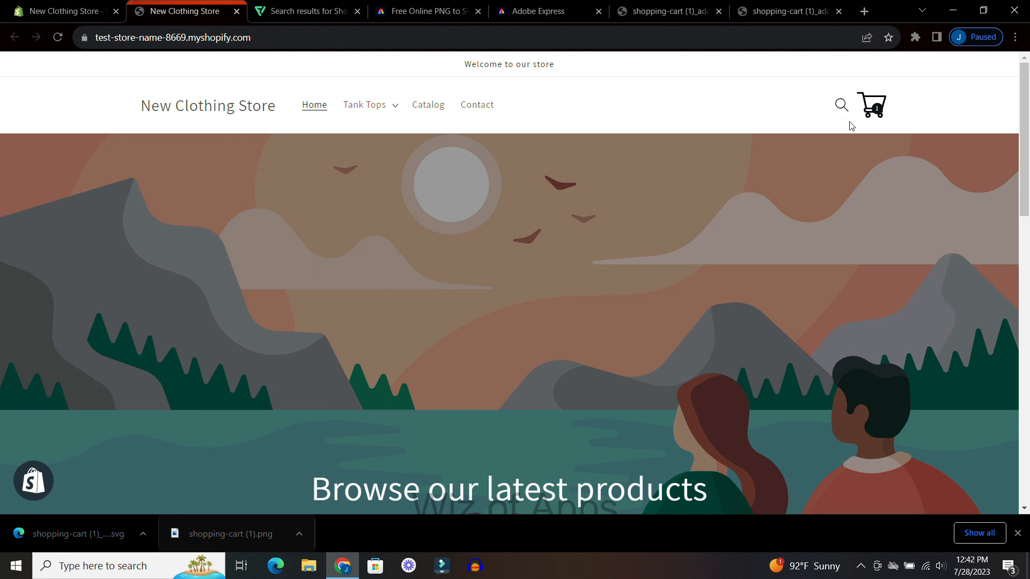
{"action": "mouse_move", "coordinate": [871, 124]}
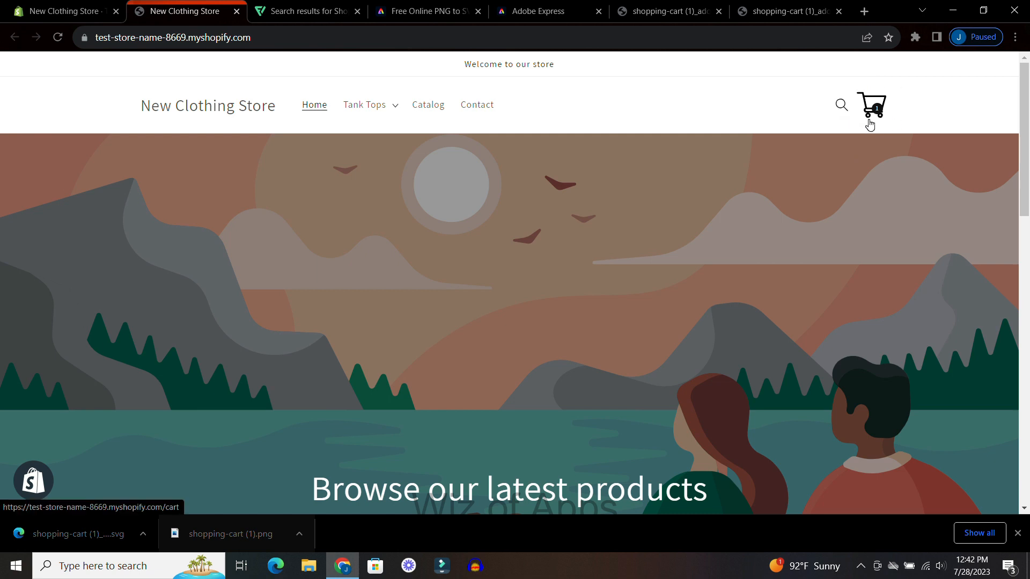